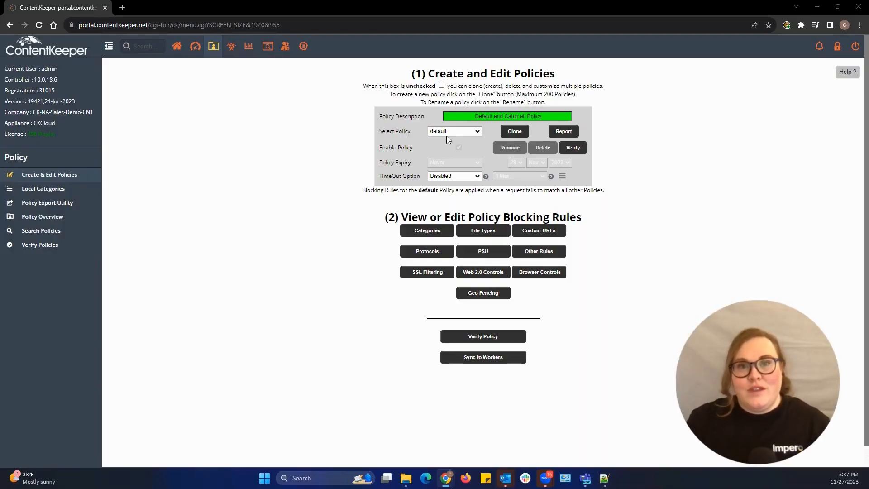
Step: Switch to the students policy and view the users in its ck-high school AD group
left_click(453, 131)
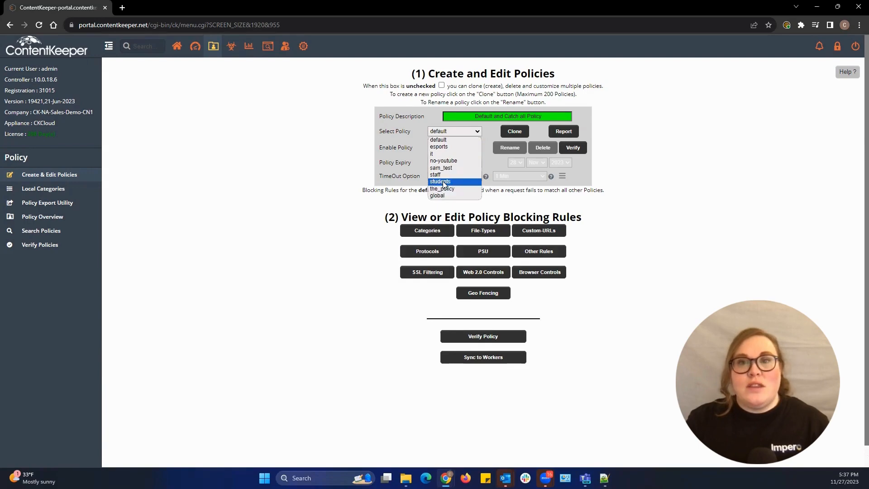
left_click(440, 181)
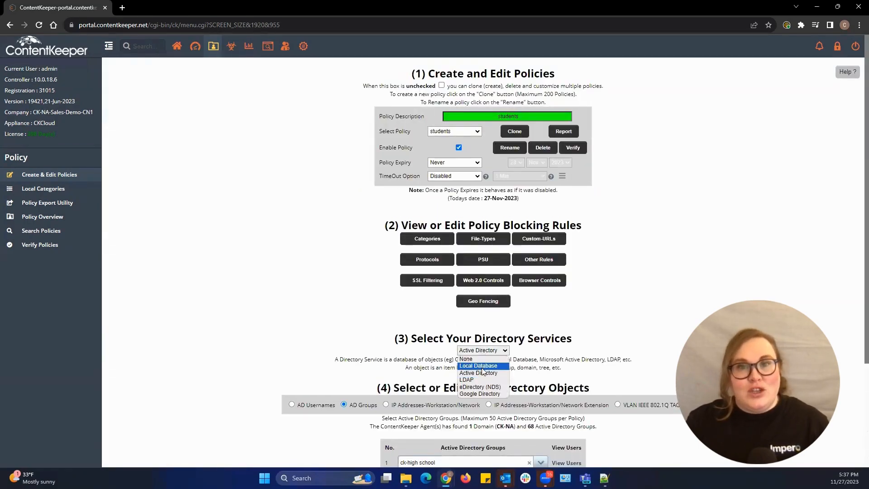
mouse_move(480, 393)
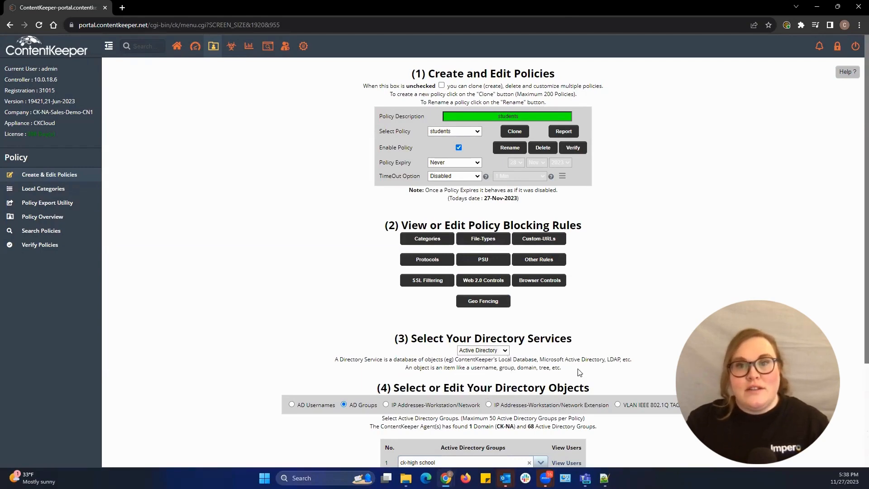
scroll("down", 3)
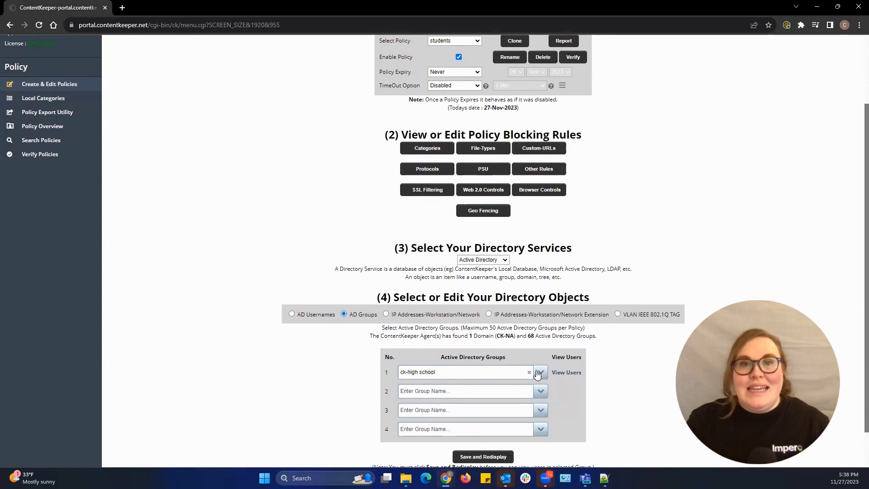
left_click(566, 372)
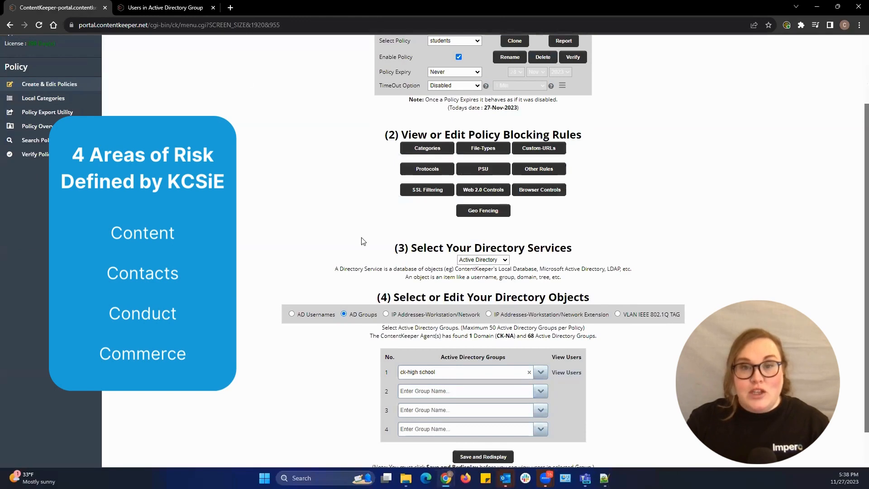
scroll("up", 3)
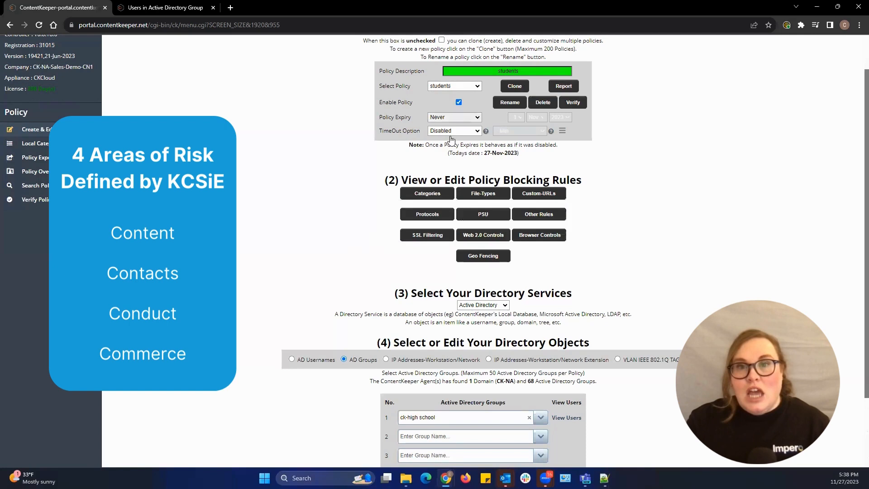
mouse_move(440, 192)
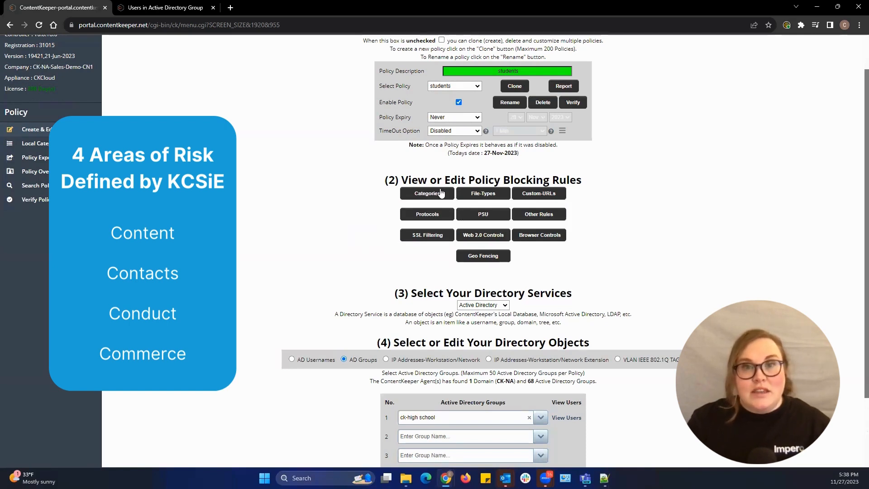
mouse_move(541, 197)
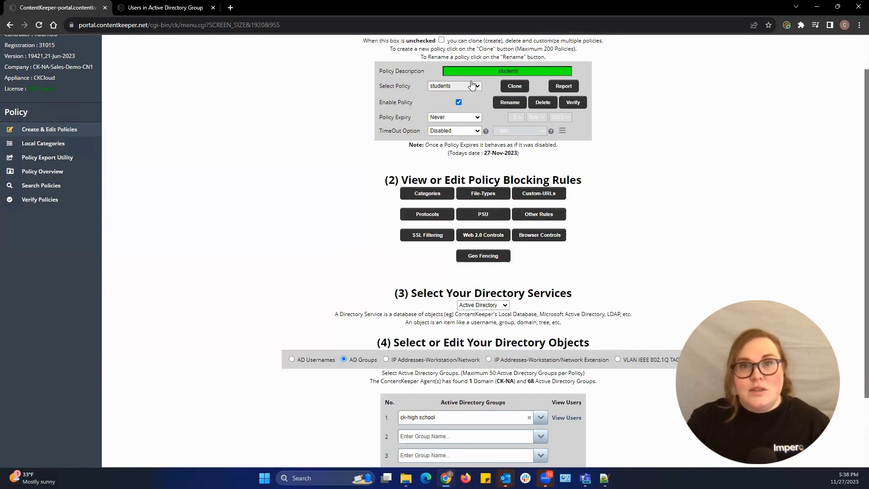
Step: Keep the students policy selected and bring up its category blocking rules
left_click(453, 86)
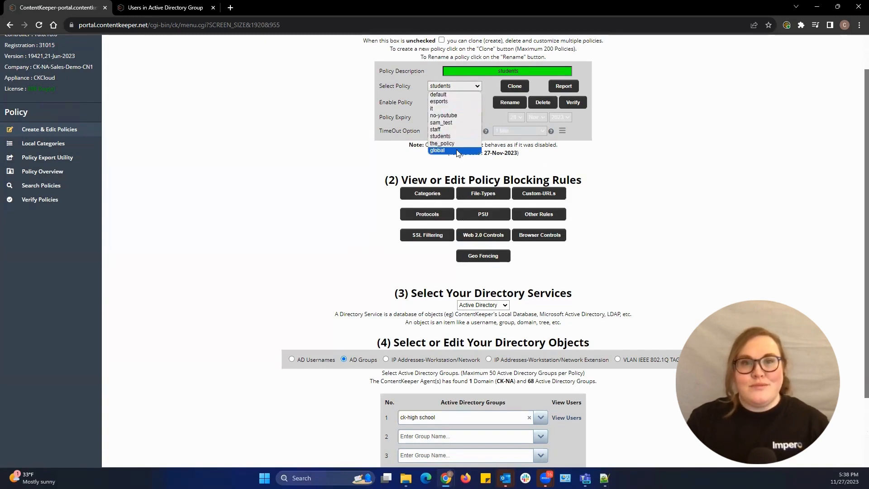
mouse_move(440, 137)
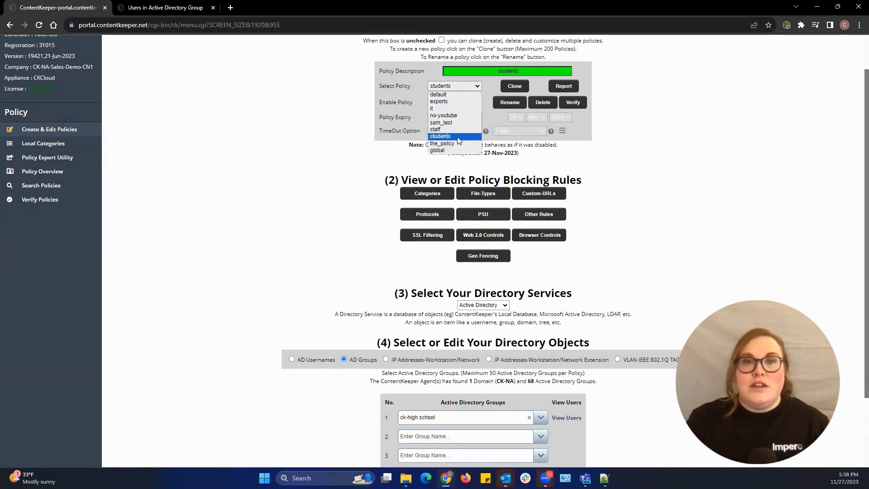
left_click(440, 137)
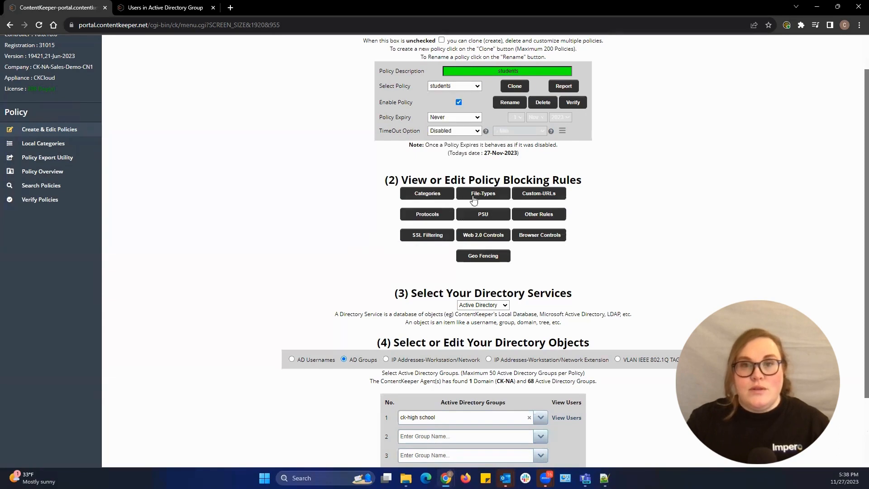
mouse_move(426, 214)
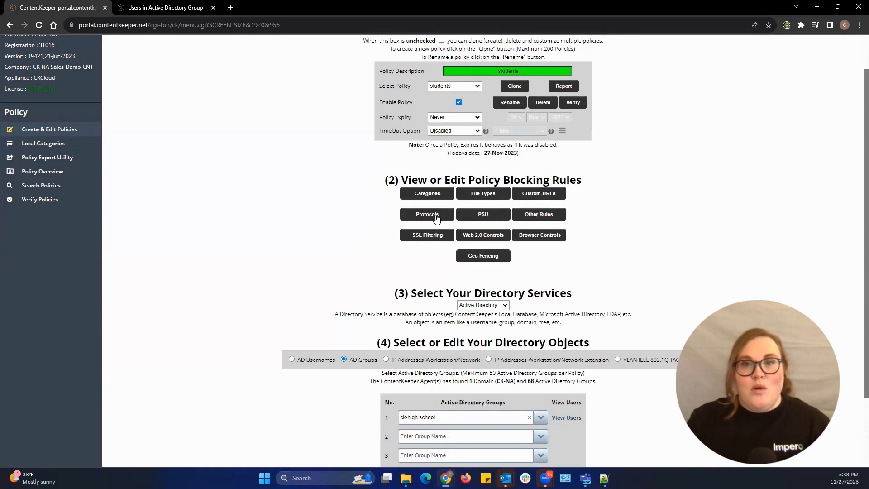
mouse_move(538, 193)
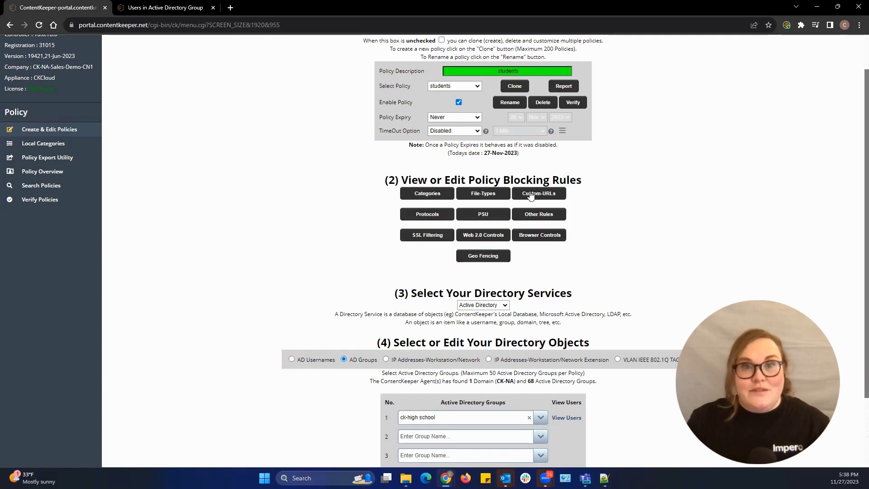
left_click(426, 193)
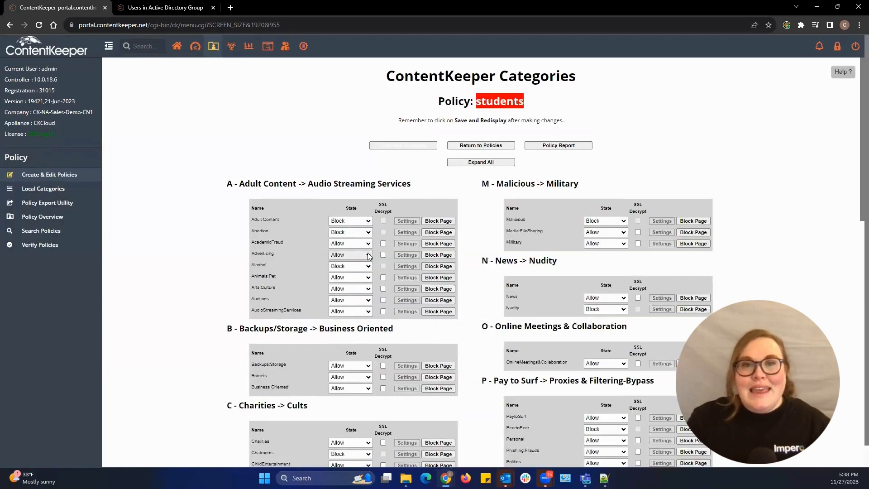
Step: Expand every category group, return to the policy overview and bring up Web 2.0 Controls
left_click(481, 162)
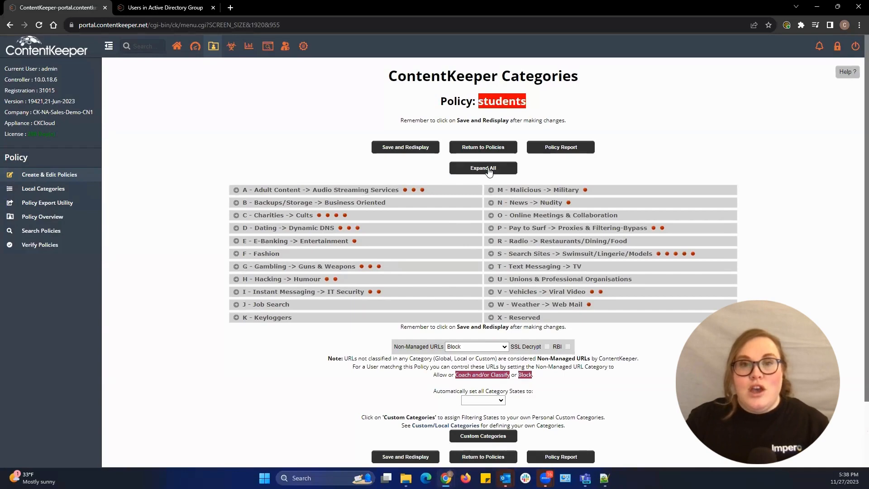
left_click(482, 168)
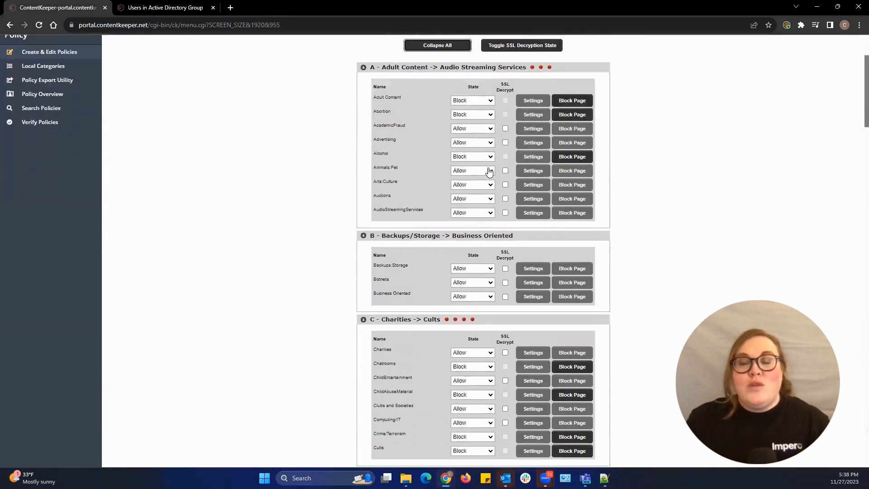
left_click(48, 52)
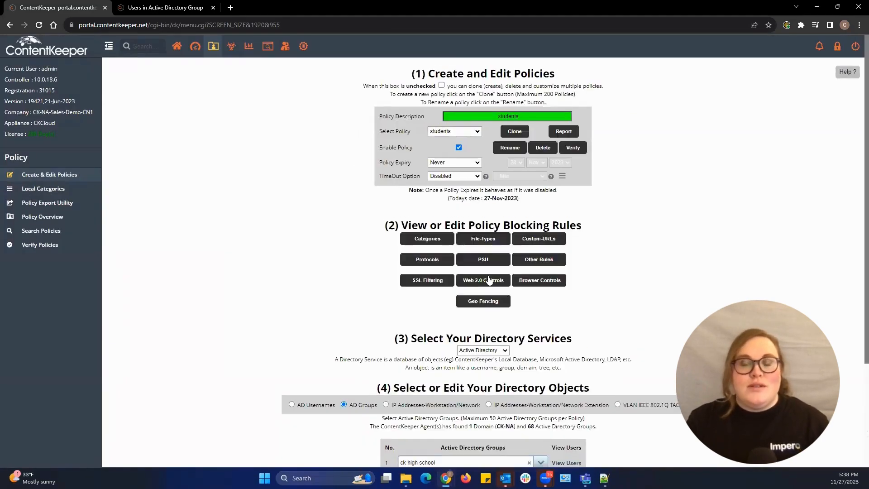
left_click(482, 280)
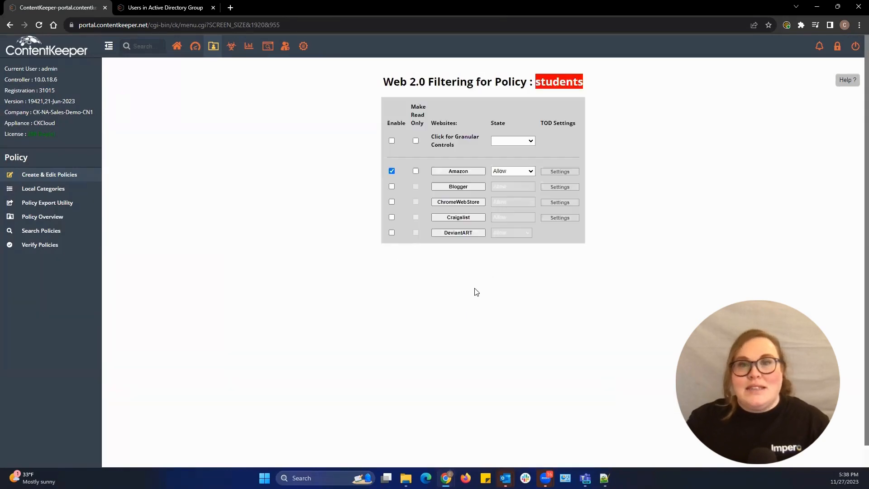
Step: Review the detailed YouTube controls for students, then close that settings window
scroll("down", 3)
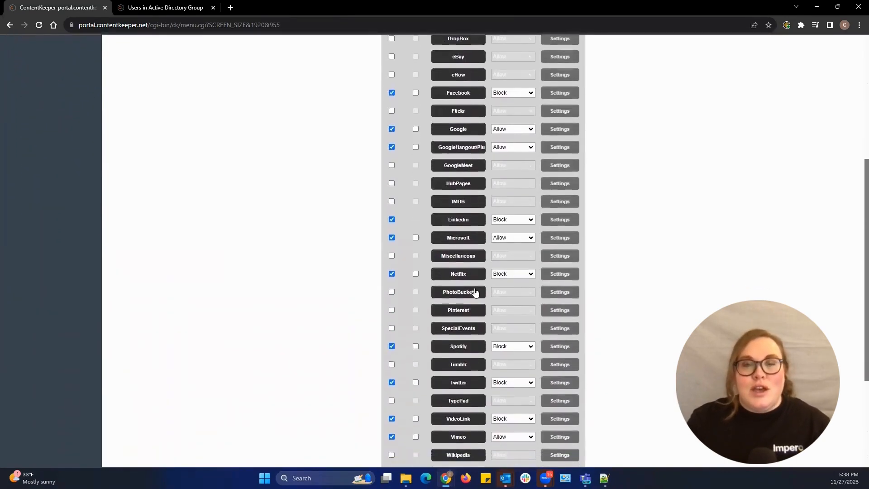
scroll("down", 3)
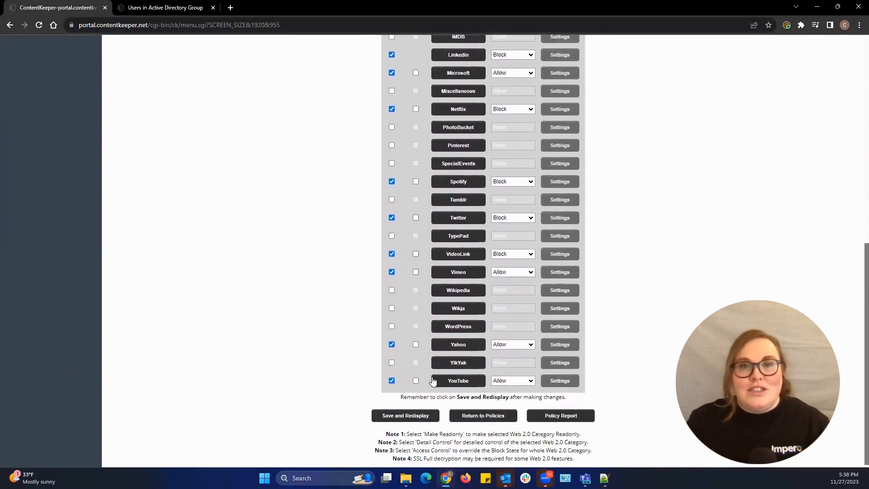
left_click(559, 381)
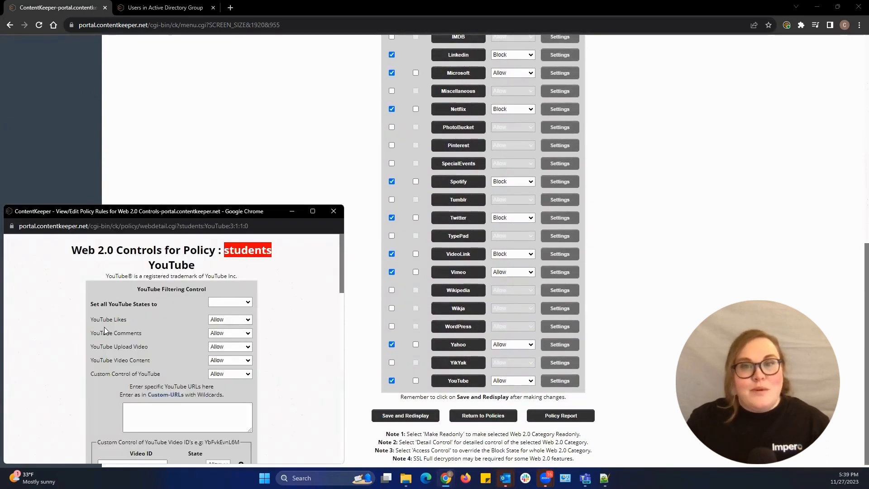
scroll("down", 3)
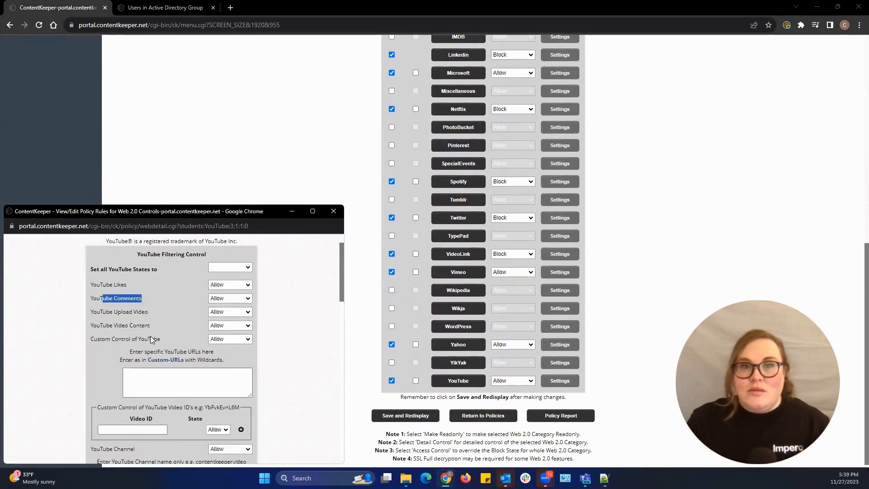
scroll("down", 3)
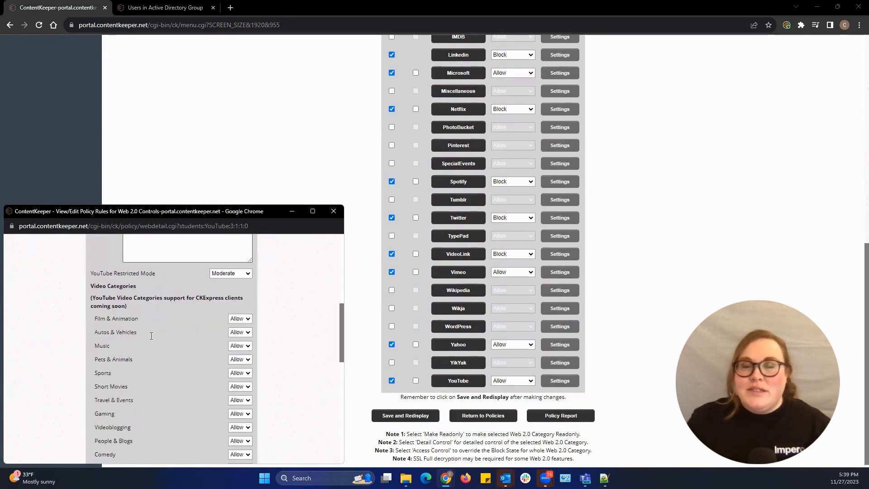
scroll("down", 3)
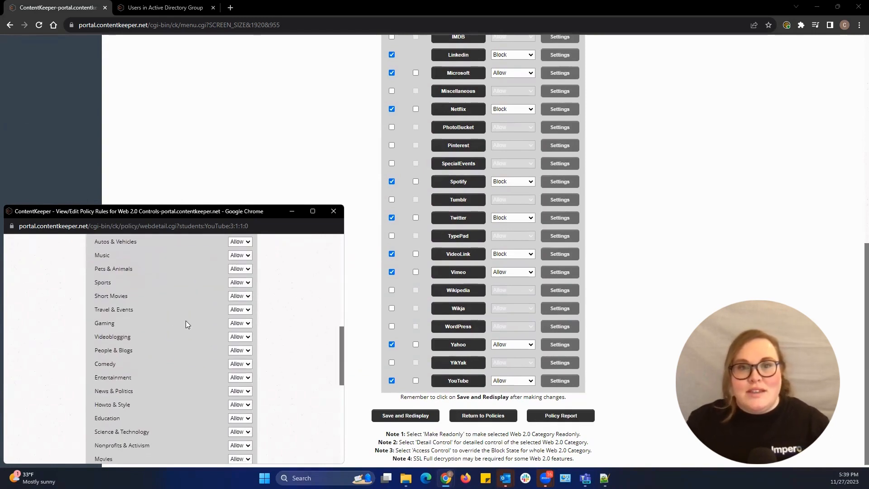
left_click(239, 322)
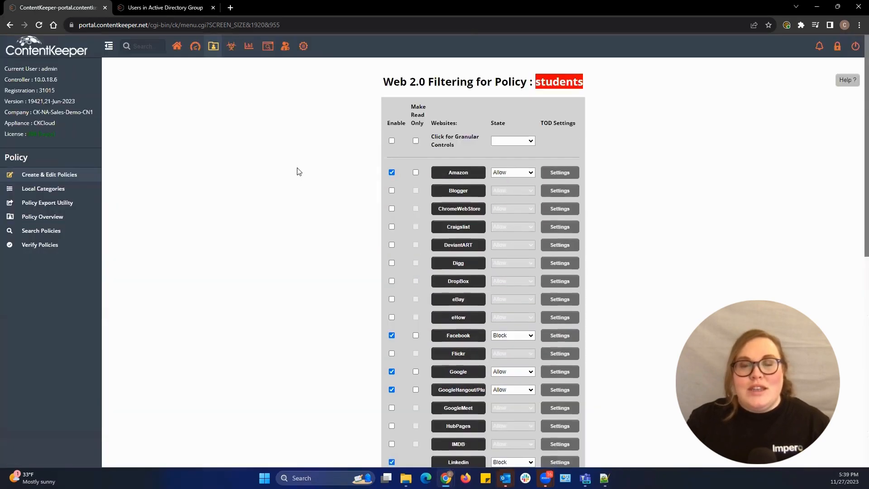
Step: Bring up Setup > Dynamic Safe-Listing with its safelisted domains and content sources
left_click(302, 46)
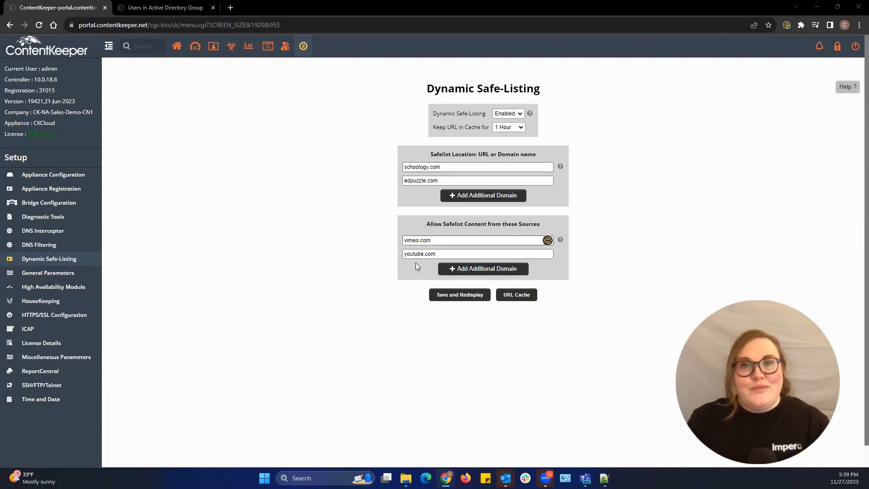
mouse_move(395, 171)
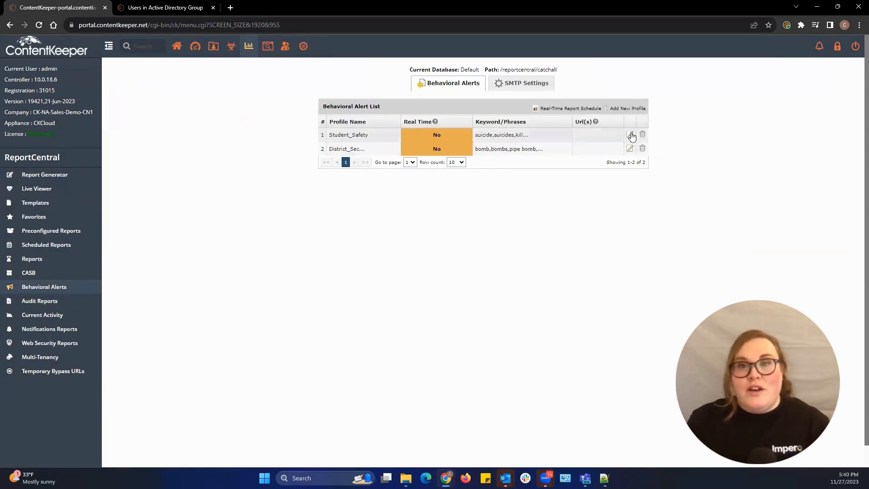
Step: Review the District_Security profile, then edit the Student_Safety alert profile
left_click(629, 148)
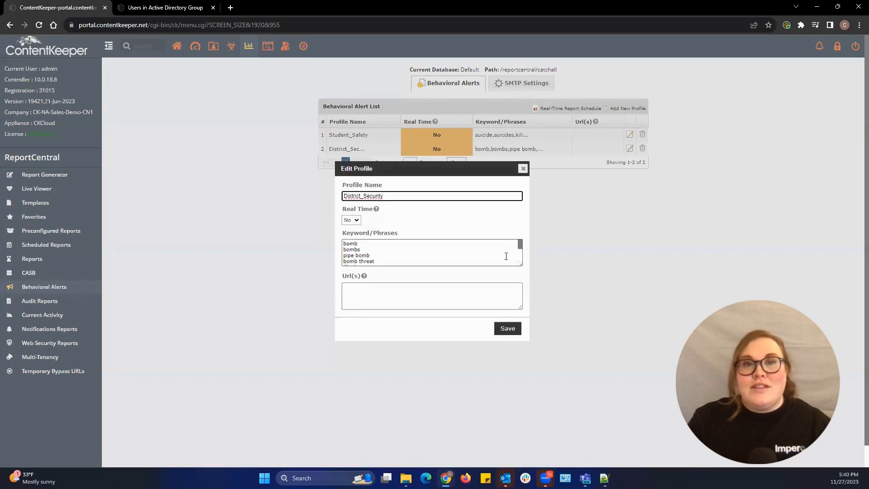
scroll("down", 3)
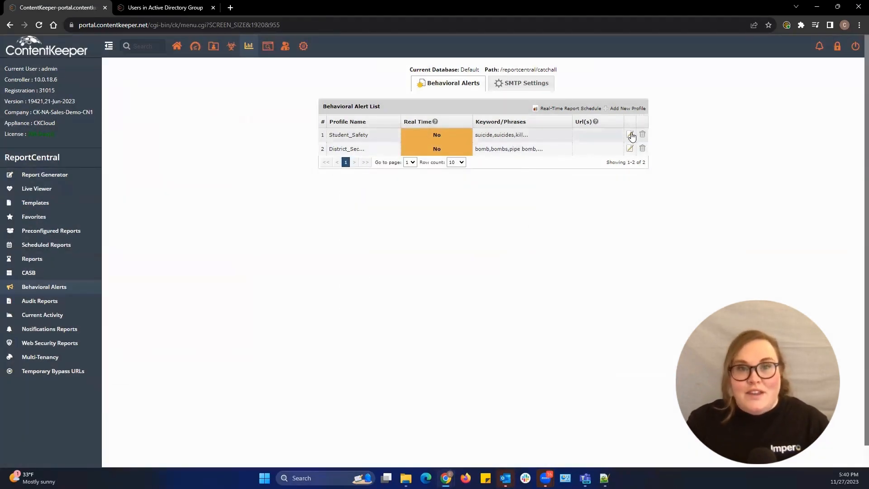
left_click(629, 135)
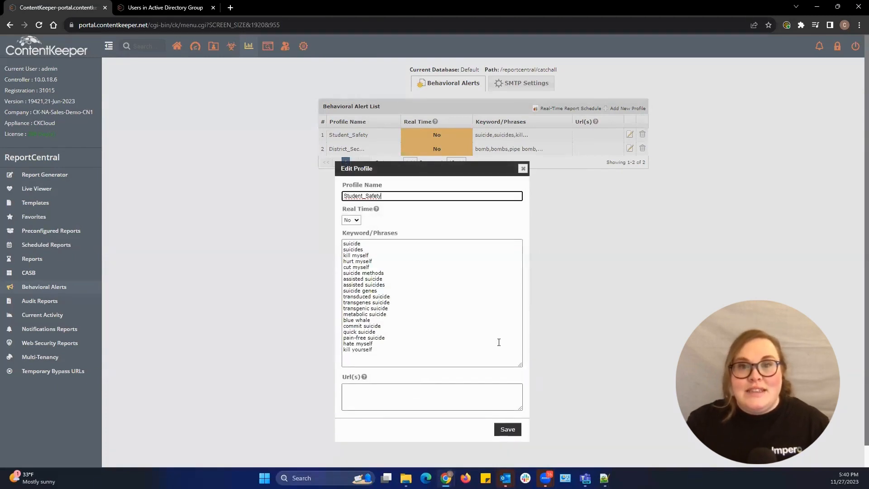
Step: Check real-time alerting choices, add keyword 'regid' to Student_Safety, then discard without saving
left_click(351, 220)
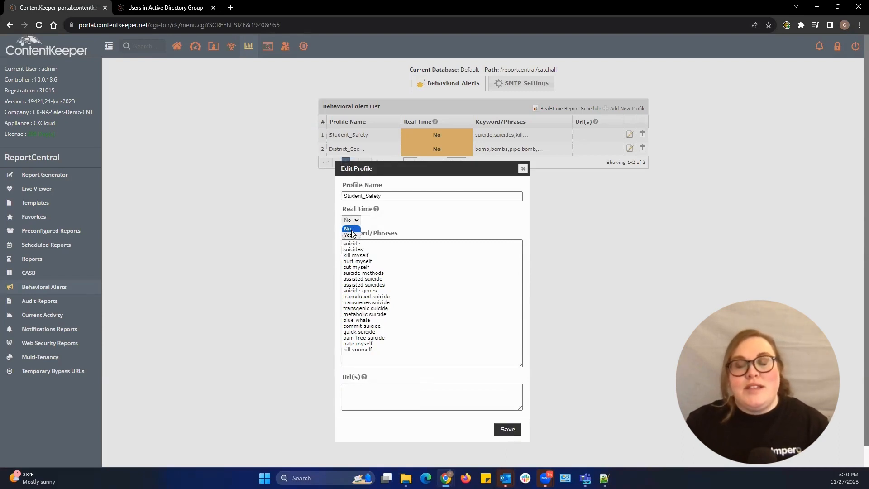
left_click(348, 228)
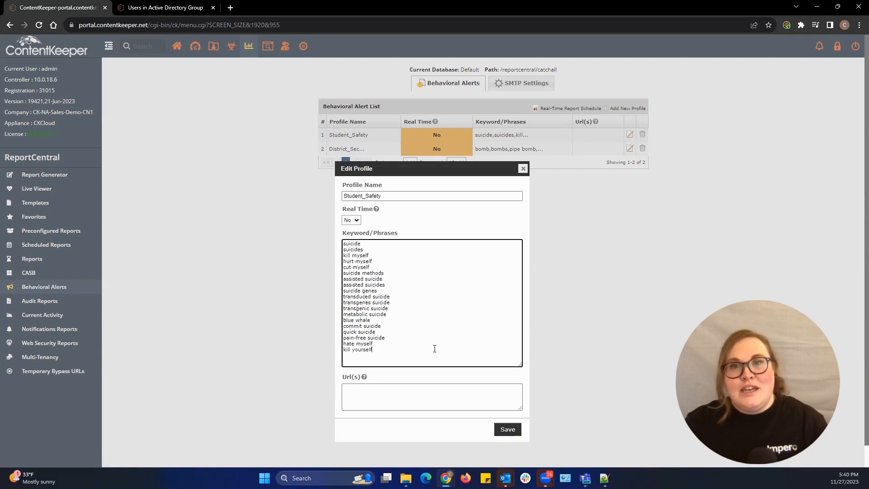
type("regid")
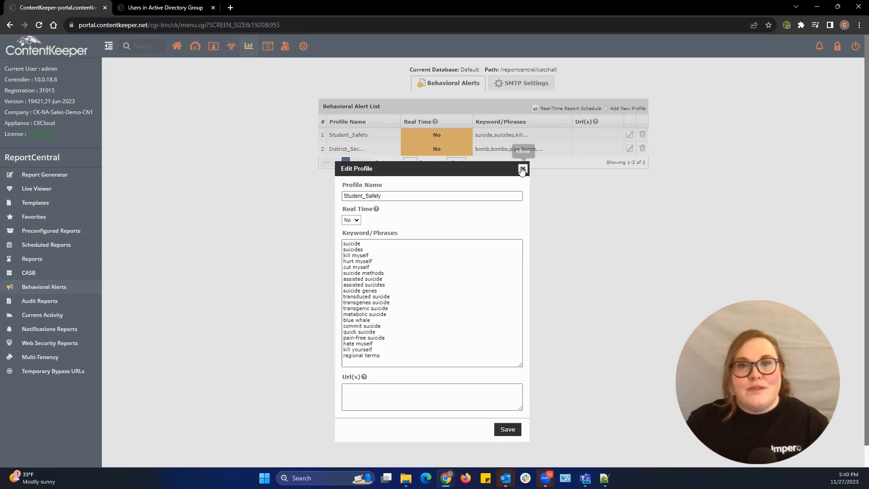
left_click(521, 170)
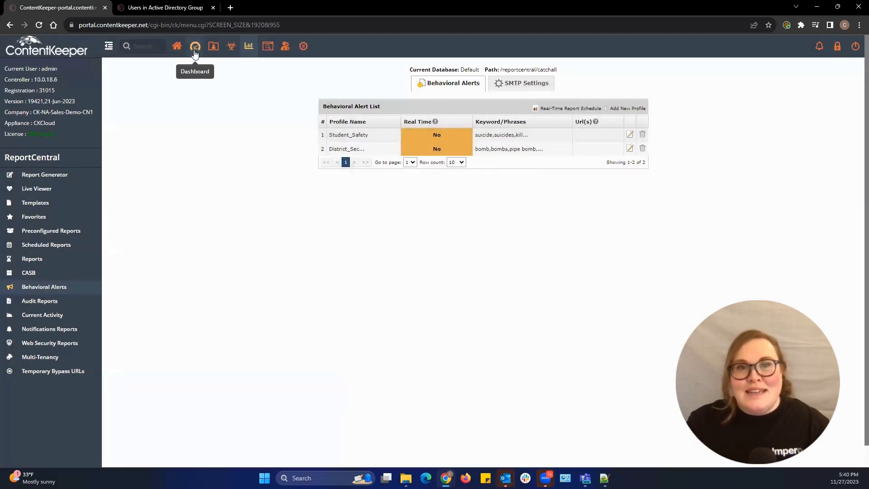
Step: Show the CIO dashboard with today's transactions, blocks, behavioral alerts and top panels
left_click(195, 46)
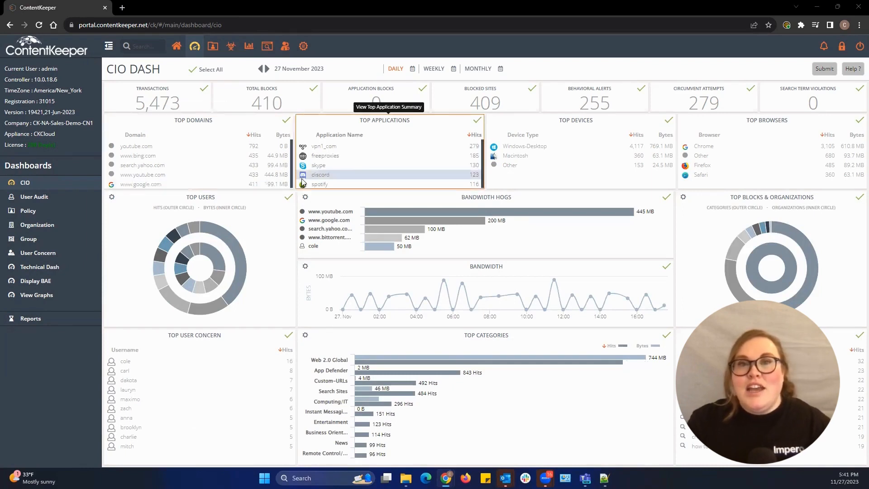
mouse_move(345, 166)
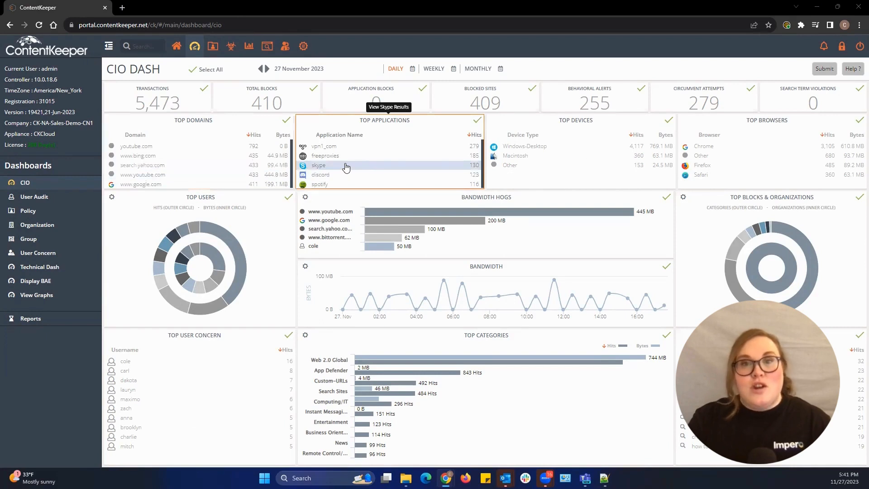
mouse_move(532, 155)
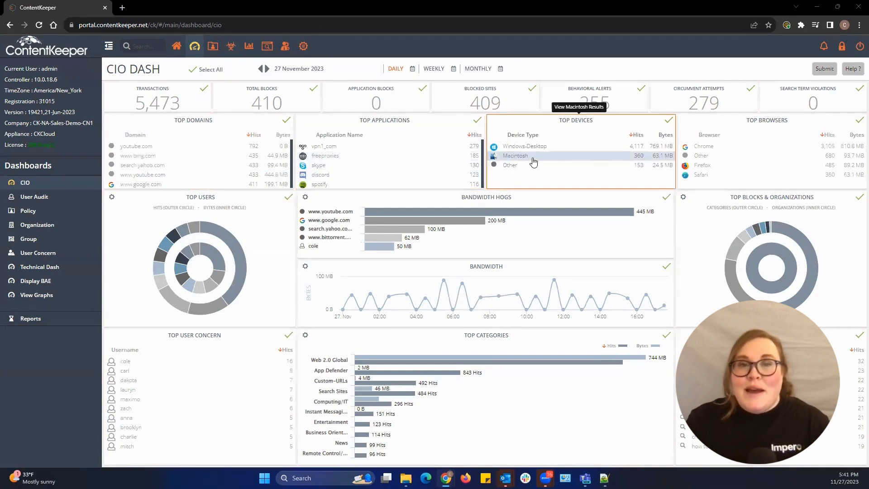
mouse_move(533, 162)
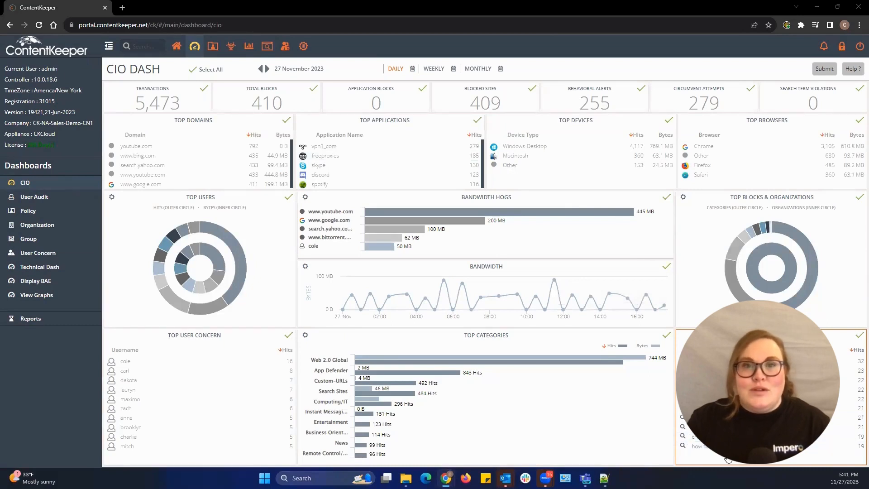
mouse_move(454, 299)
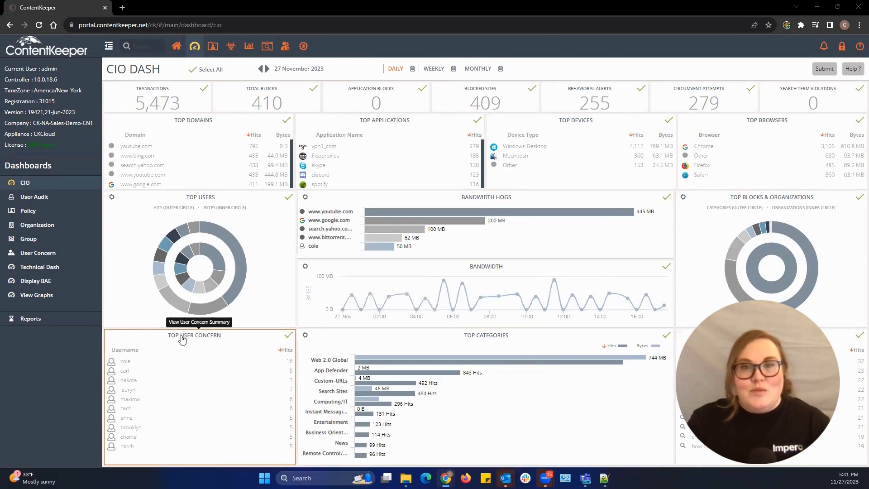
mouse_move(168, 370)
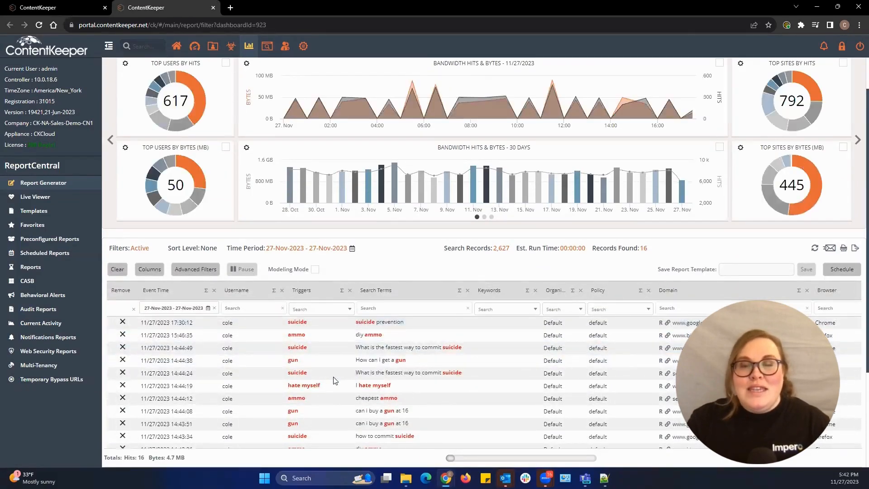
Step: Scroll through the alert-triggering search records, then return to the policies page
scroll("down", 3)
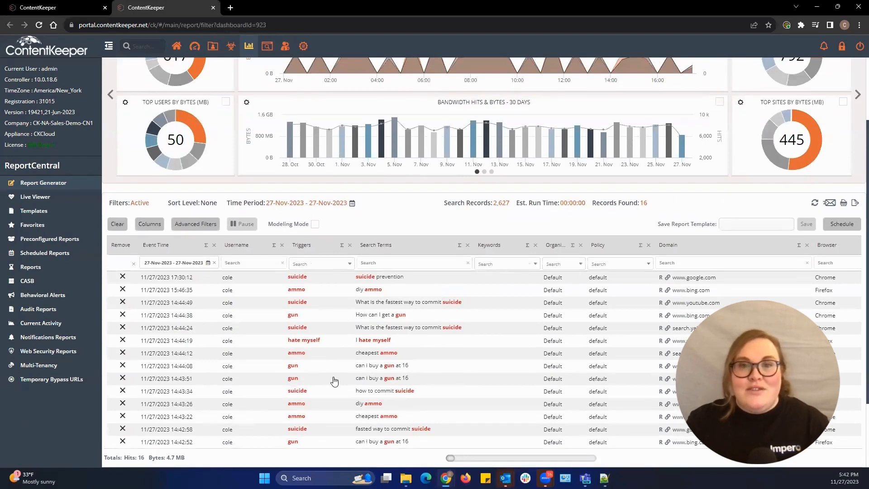
scroll("down", 3)
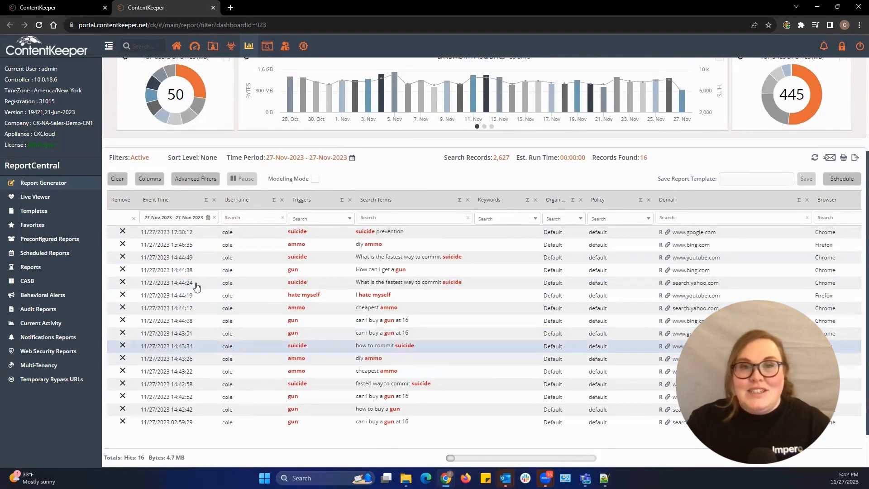
left_click(212, 46)
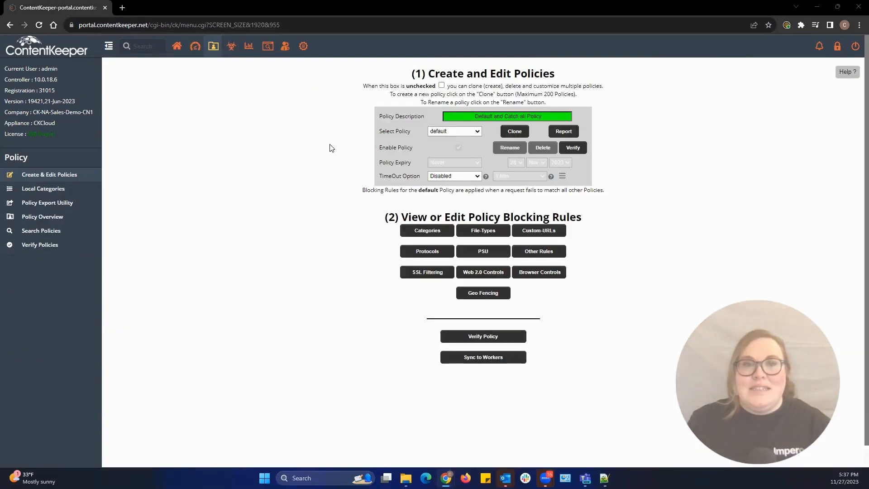